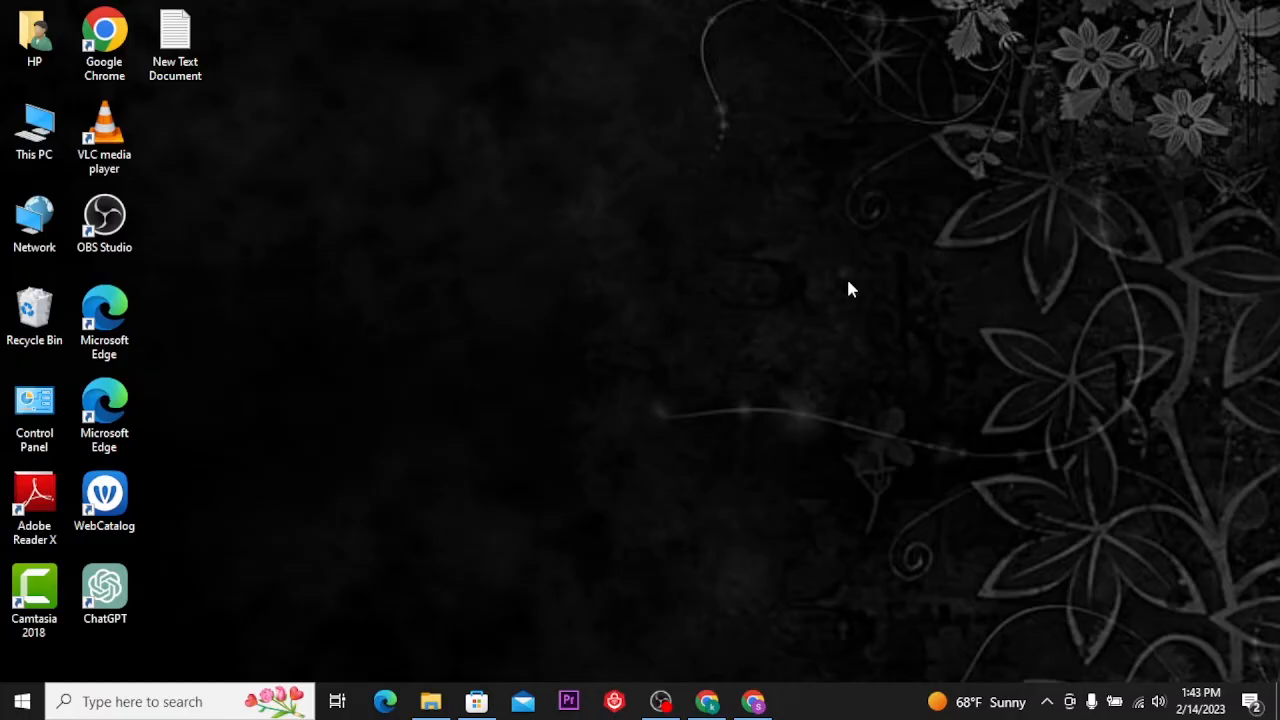
- Launch Chrome and go to primevideo.com to reach the signed-in Prime Video home page
left_click(752, 700)
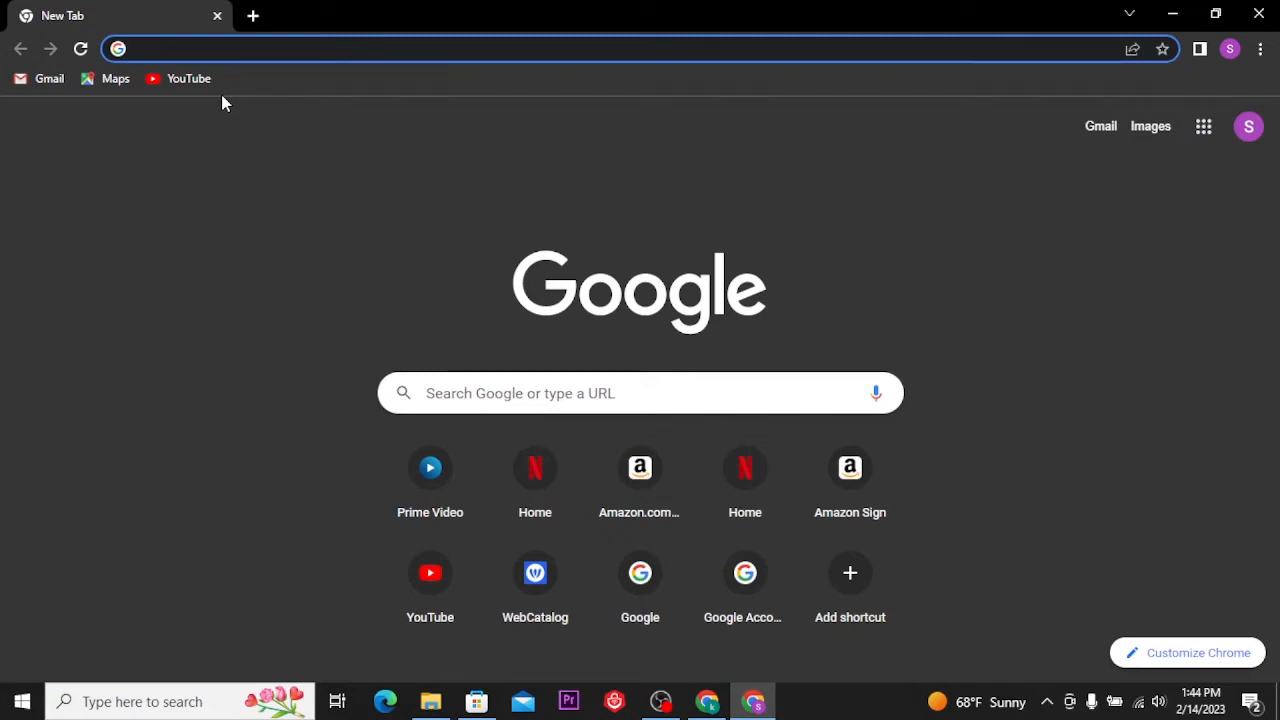
type("primevideo.com")
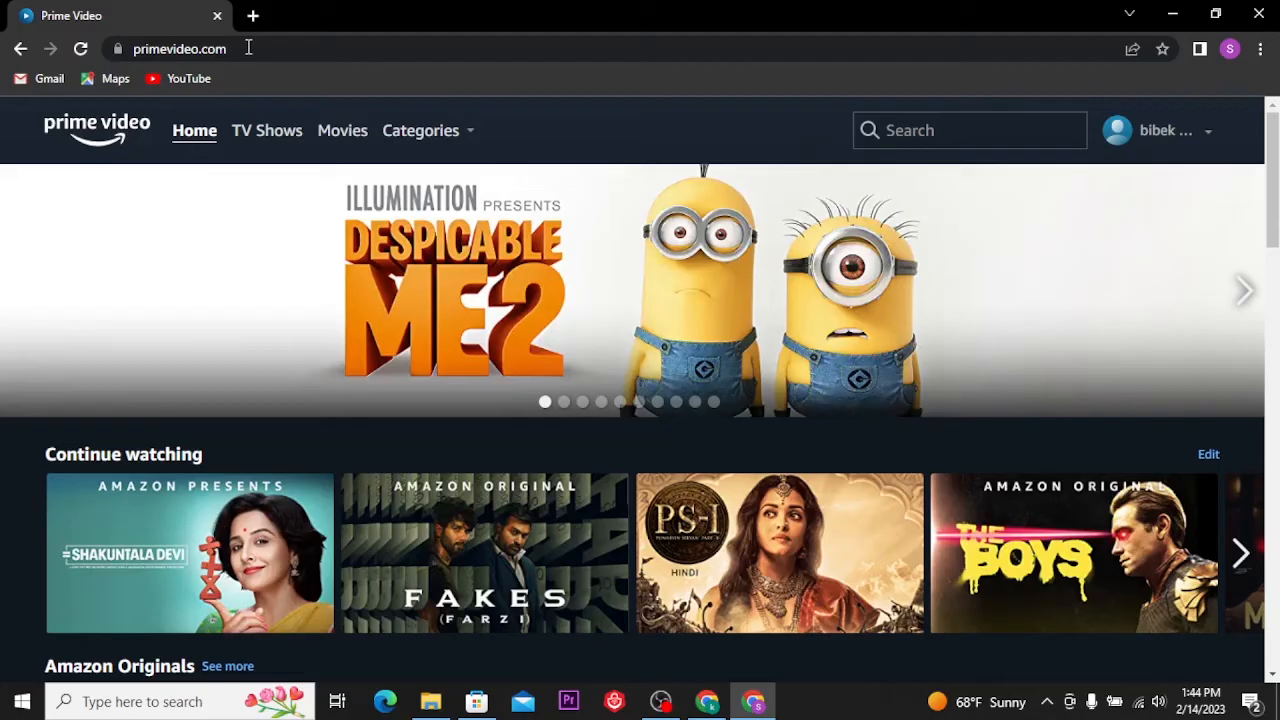
- Start playback of Clarkson's Farm Season 2, Episode 1 'Surviving' from the home page
left_click(1244, 290)
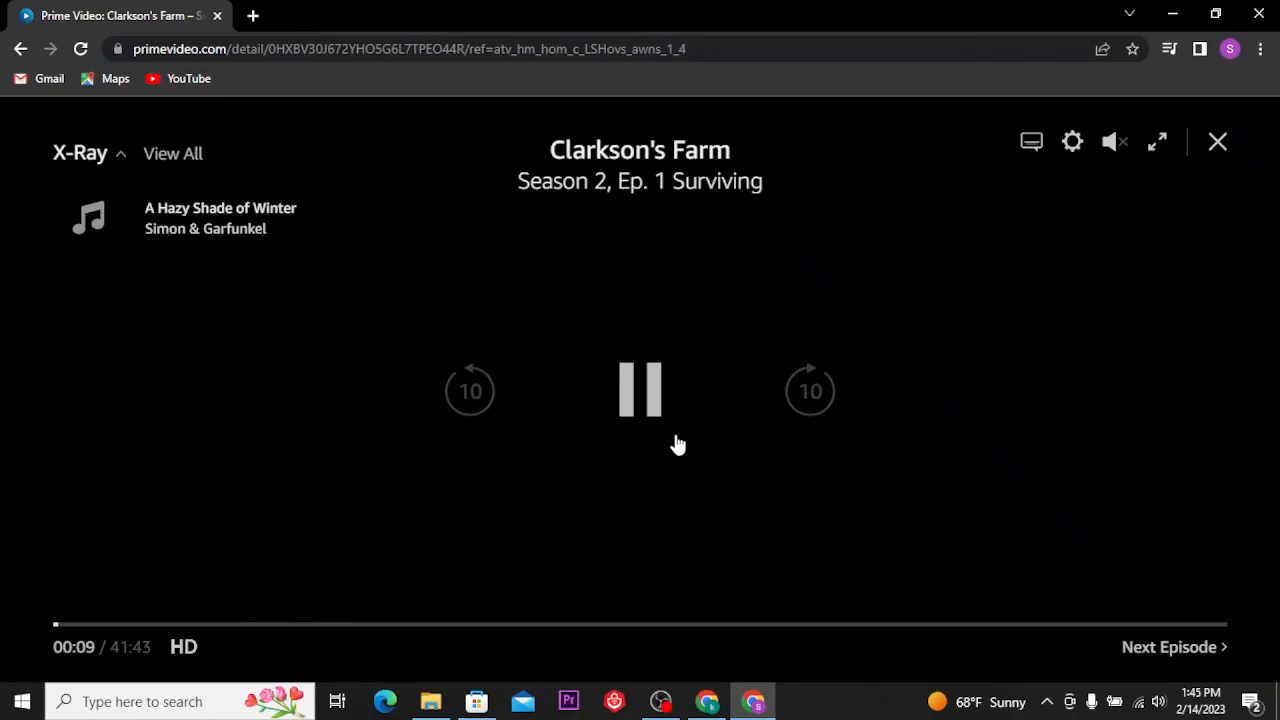
mouse_move(740, 496)
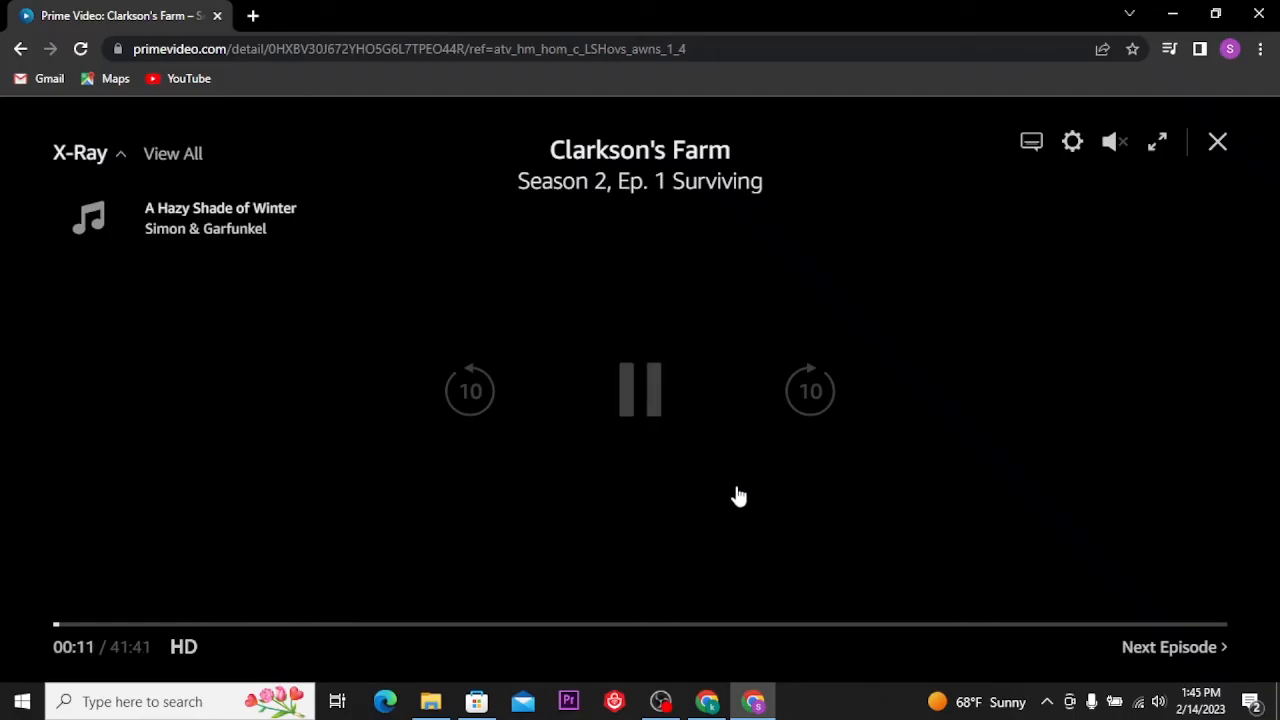
mouse_move(620, 504)
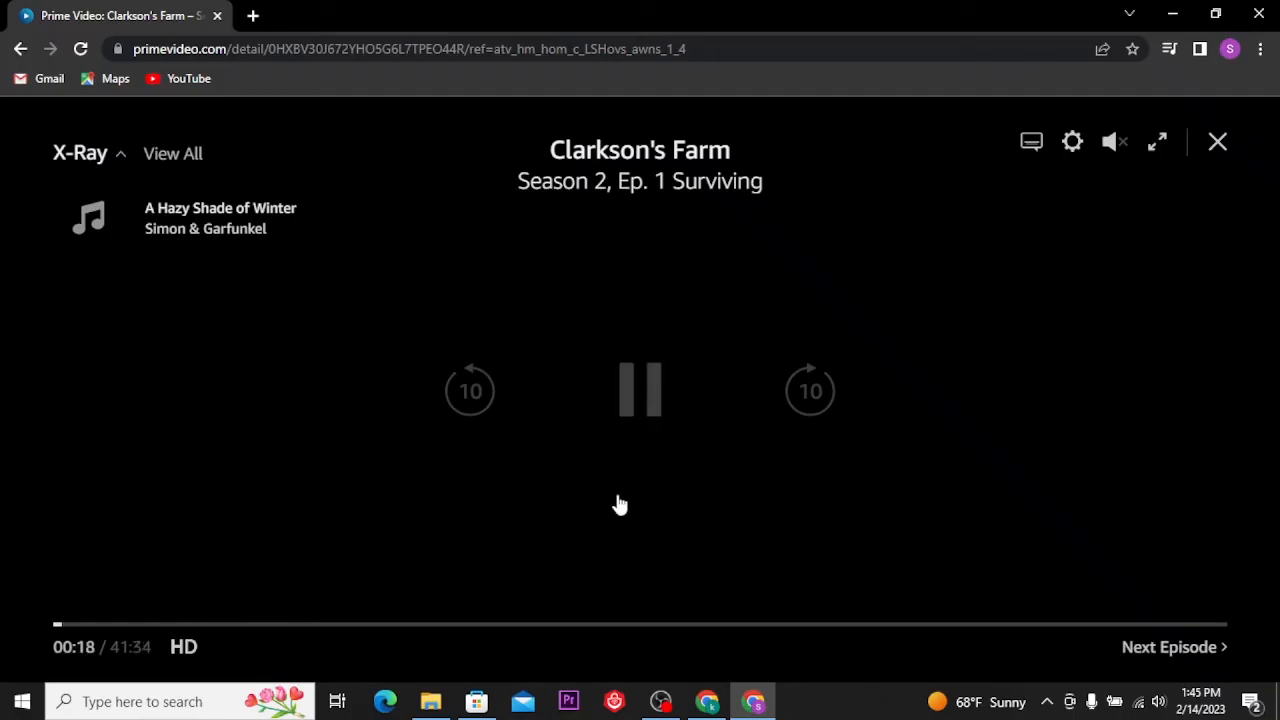
mouse_move(1072, 140)
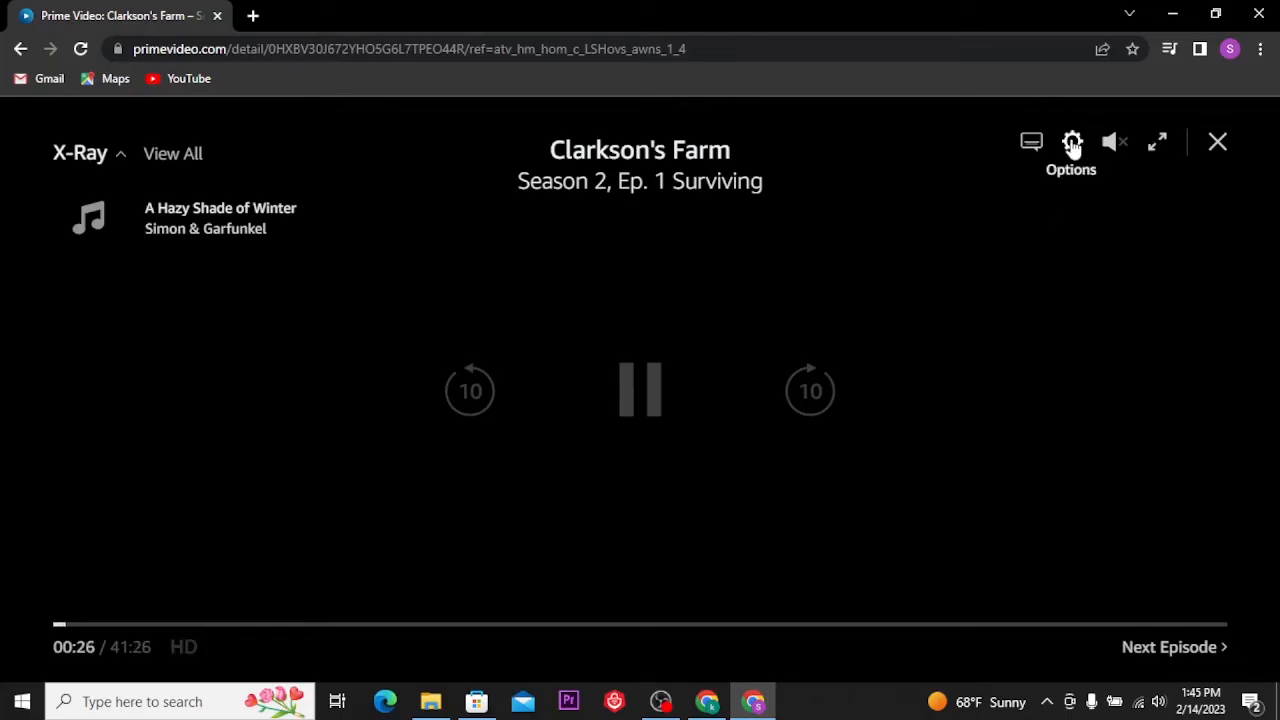
- Confirm video quality at Best in the gear menu, then close Chrome to the desktop
left_click(1072, 142)
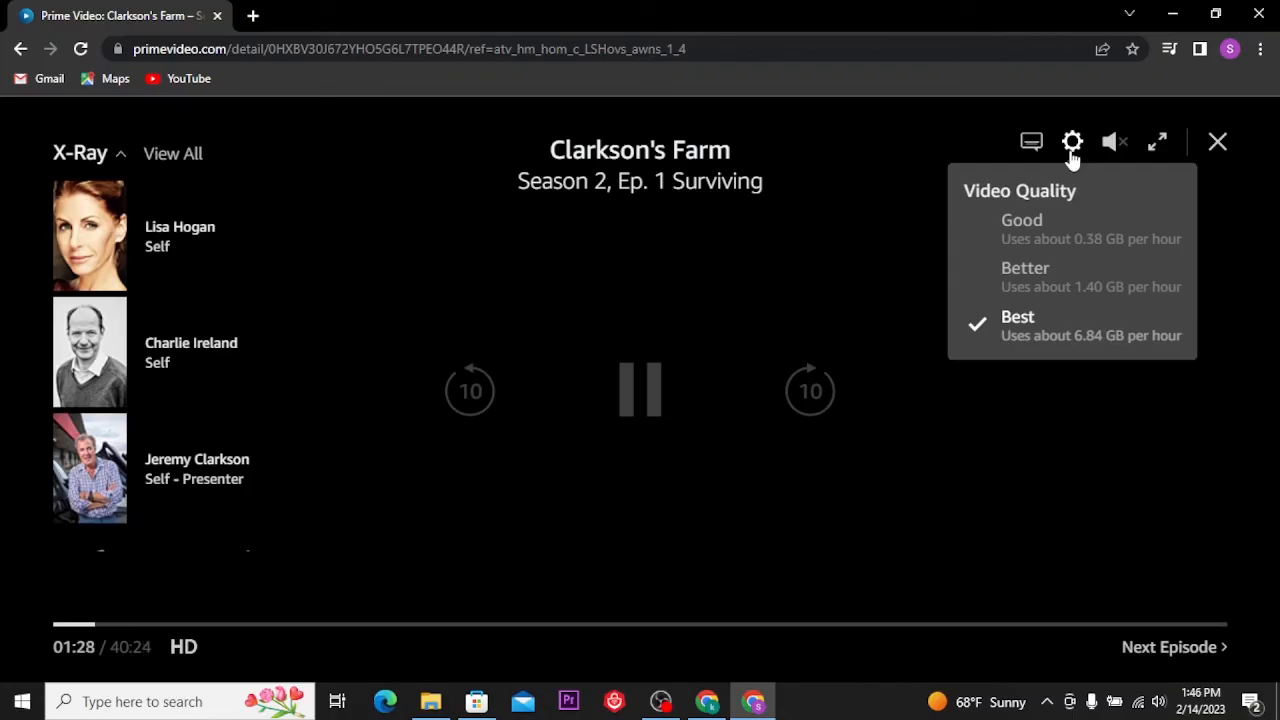
left_click(1258, 14)
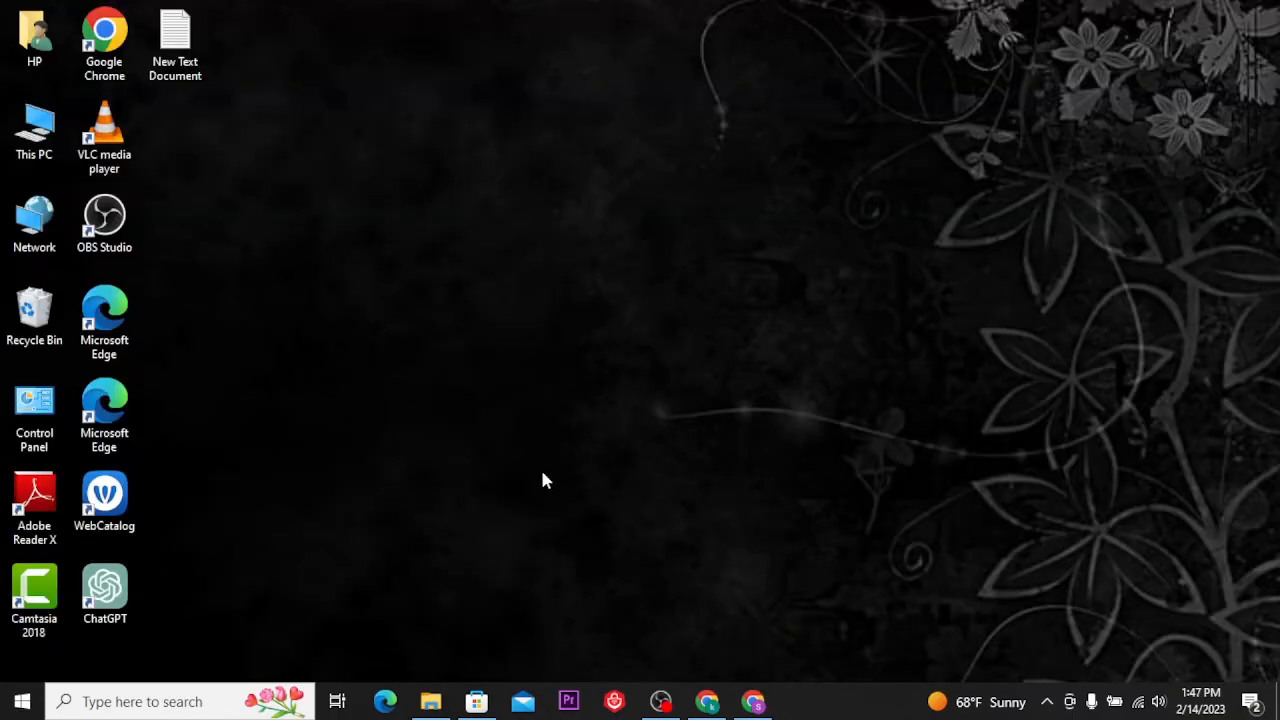